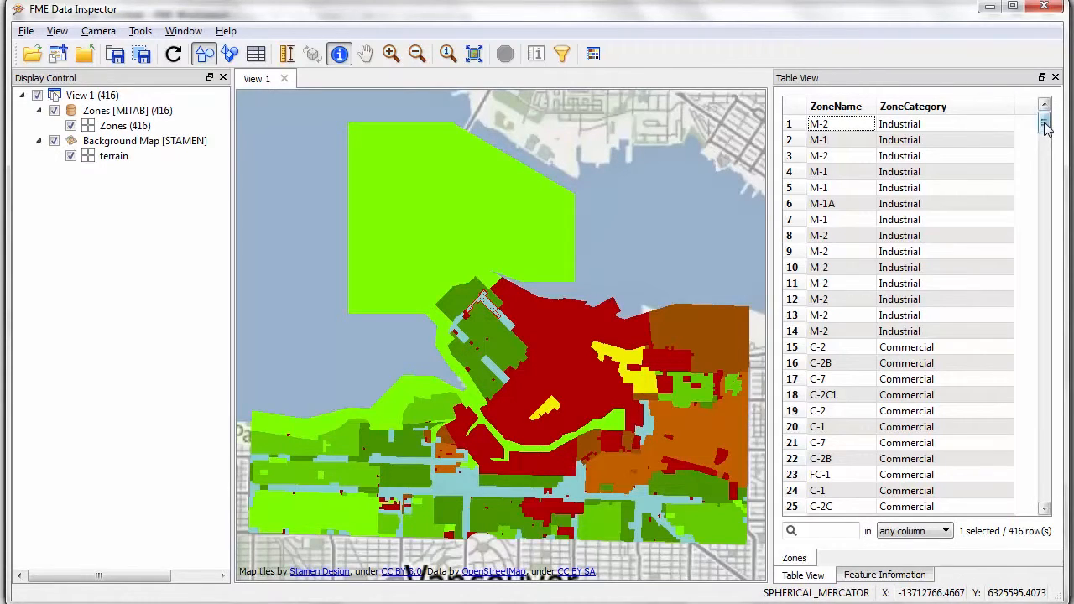
- Scroll through the Zones table to review ZoneName and ZoneCategory values
scroll(down, 3)
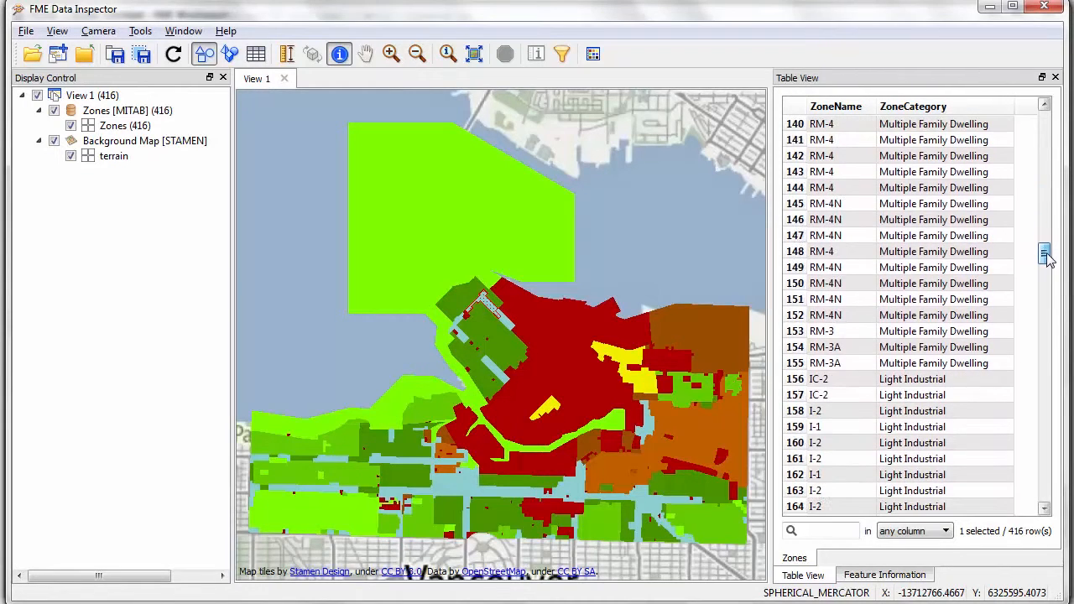
scroll(down, 3)
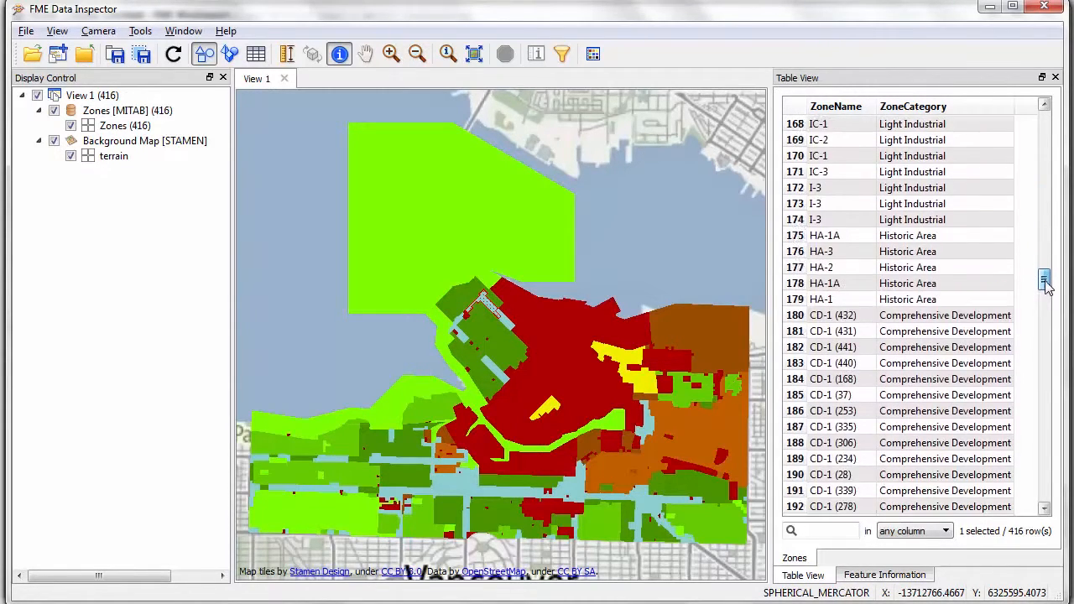
scroll(down, 3)
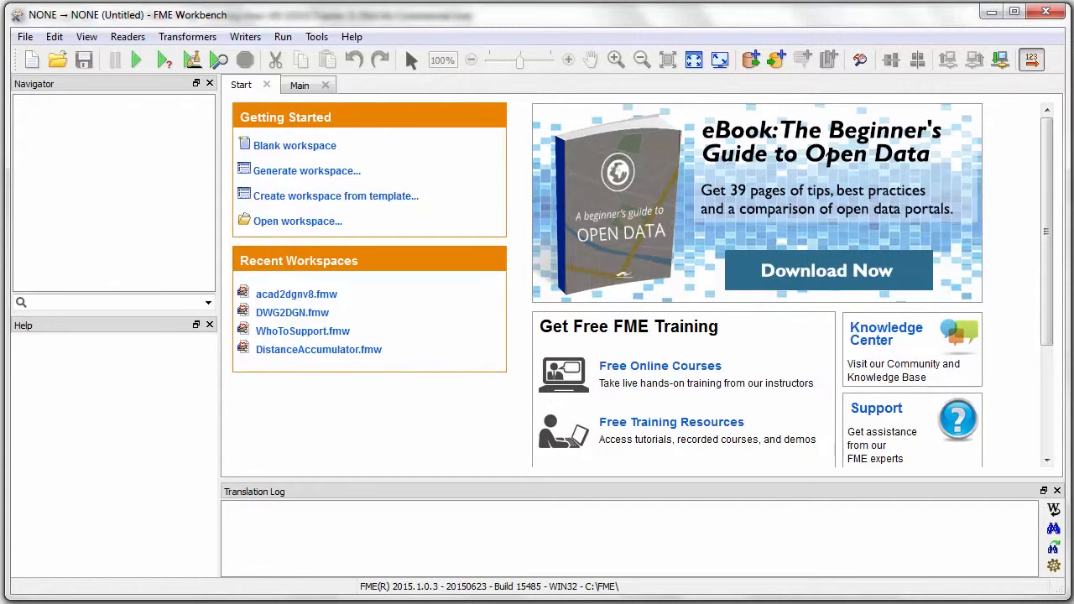
mouse_move(977, 90)
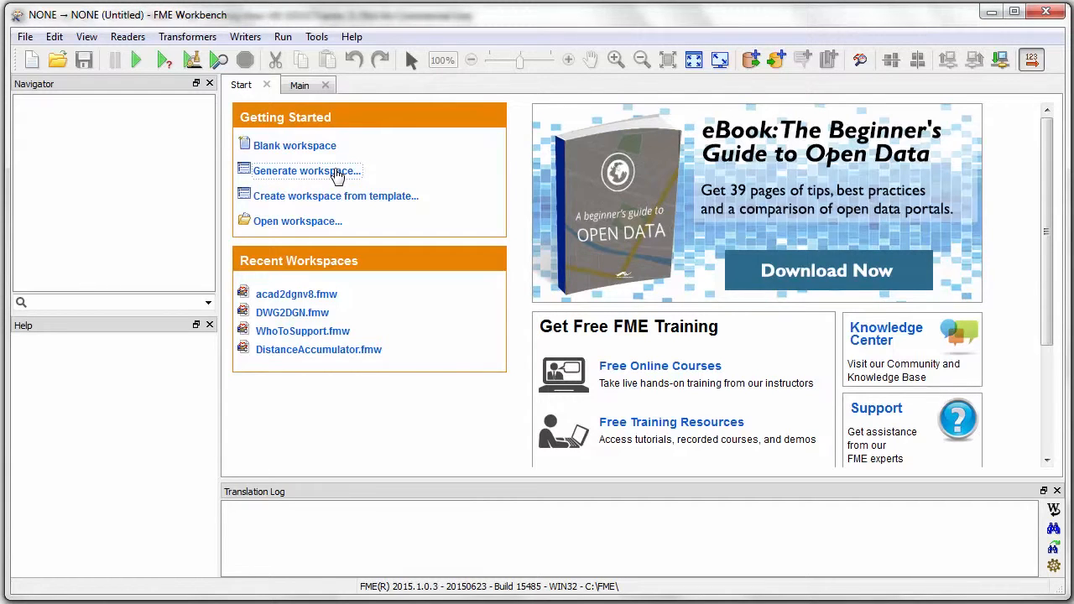
- Generate a workspace reading MapInfo Zones.tab and writing MicroStation V8 to Output\Zones.dgn
click(306, 171)
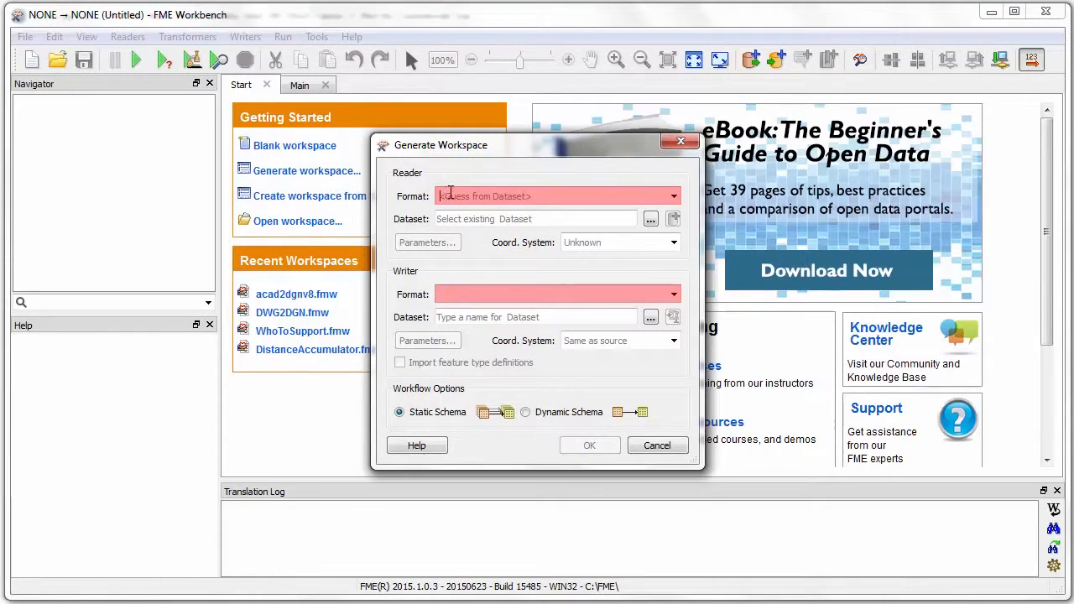
click(650, 219)
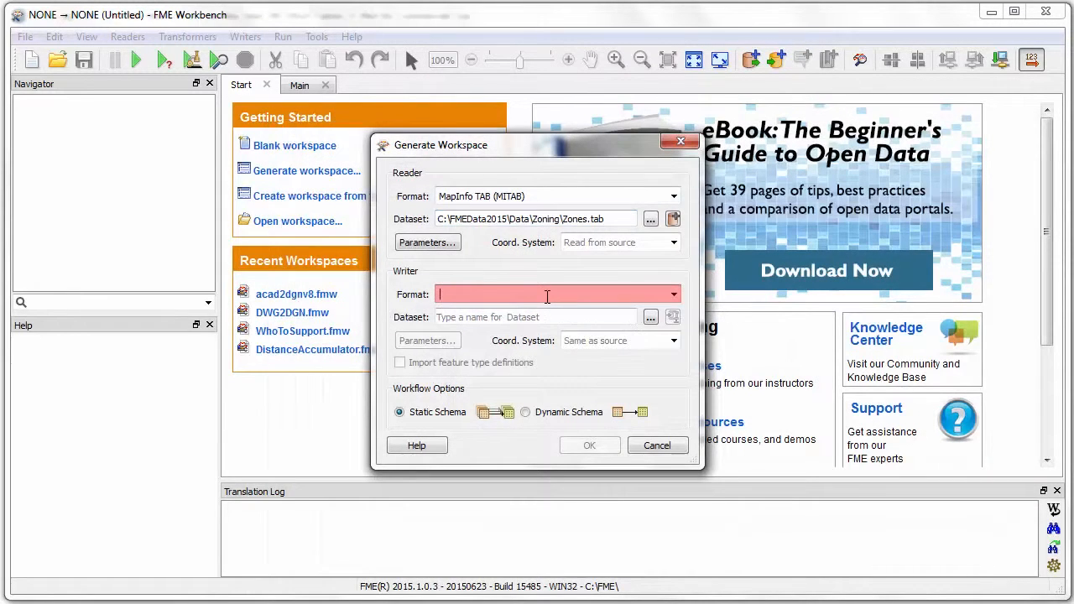
text(dg)
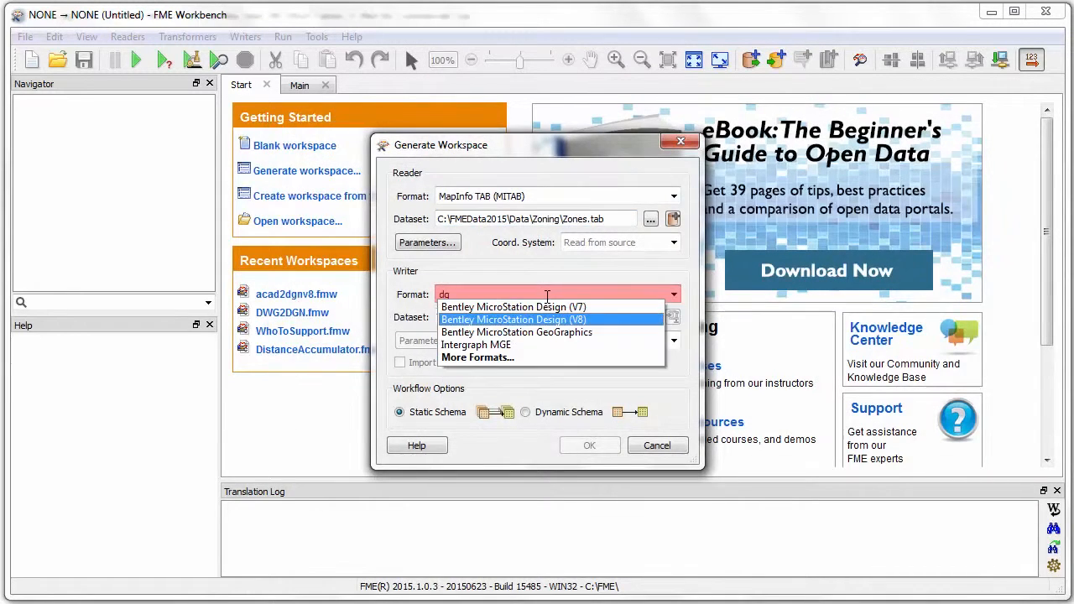
click(513, 319)
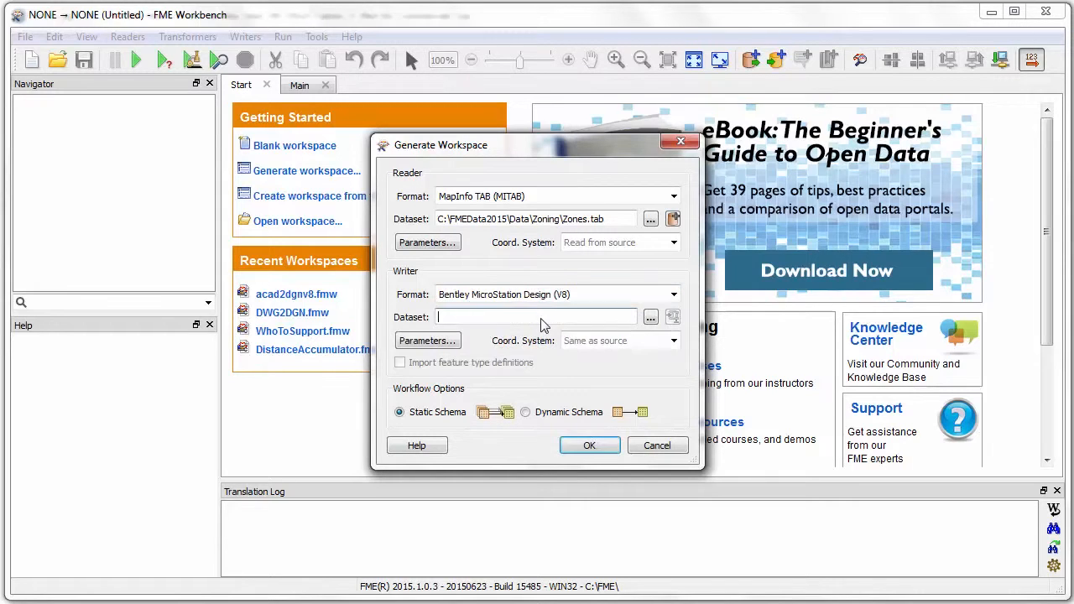
click(650, 317)
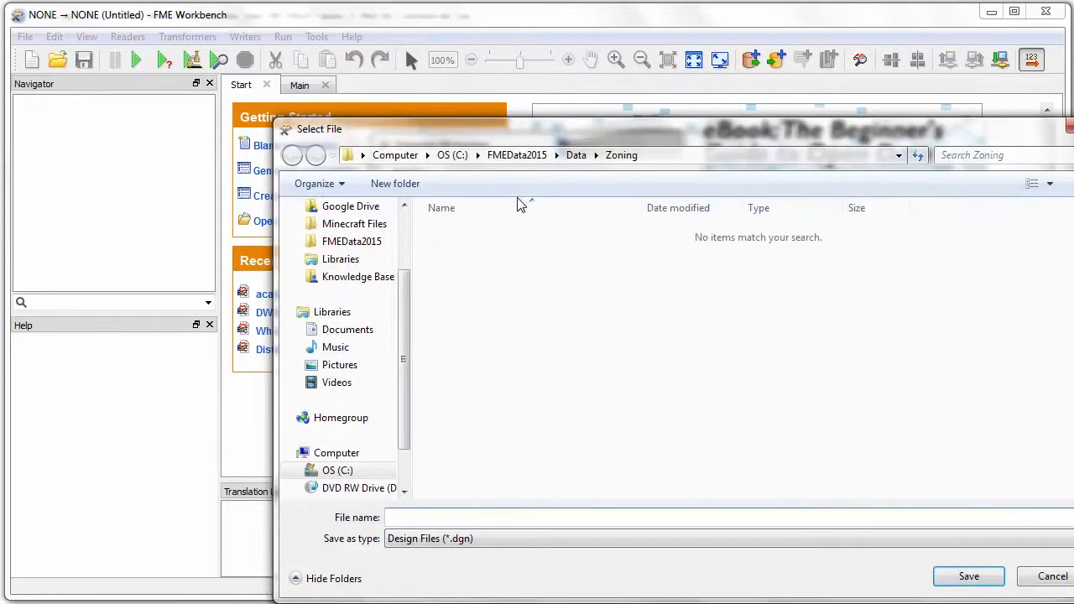
click(292, 155)
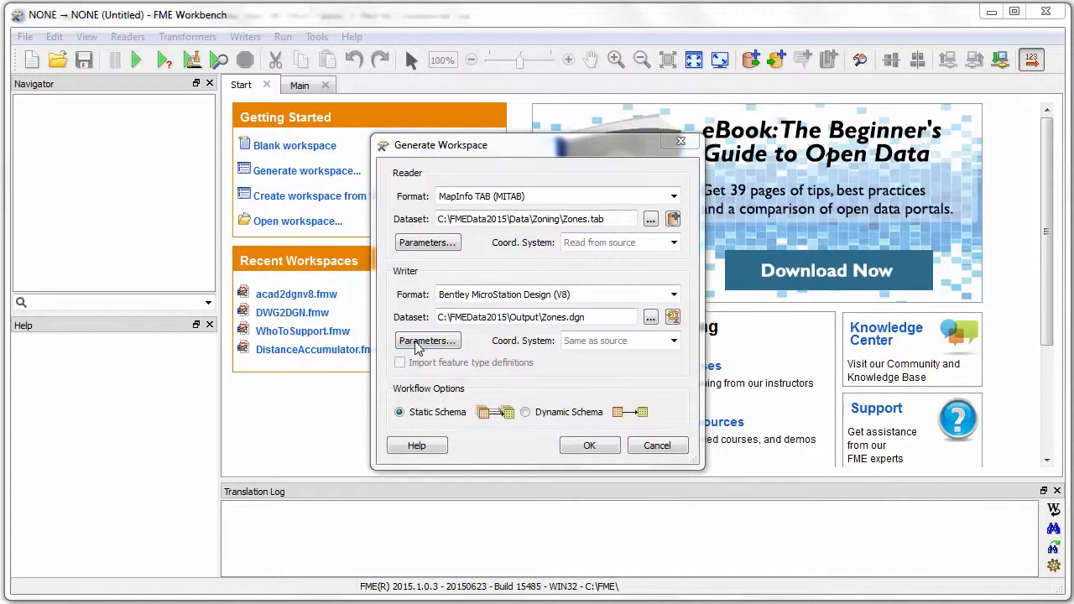
- Set the DGN writer seed file to seed2d_m_v8.dgn and enable Write tags
click(427, 339)
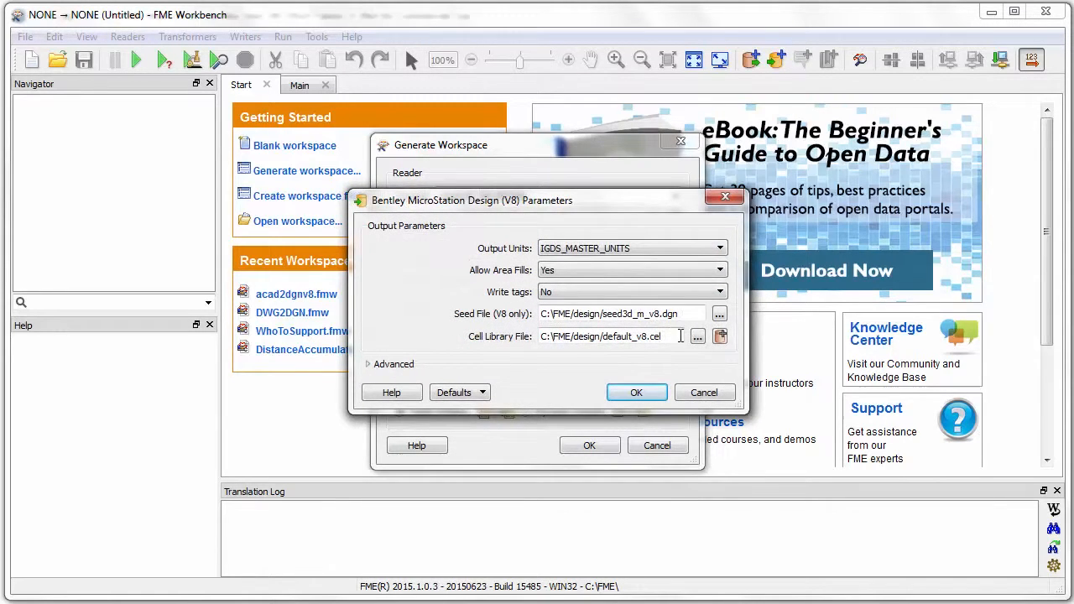
click(719, 313)
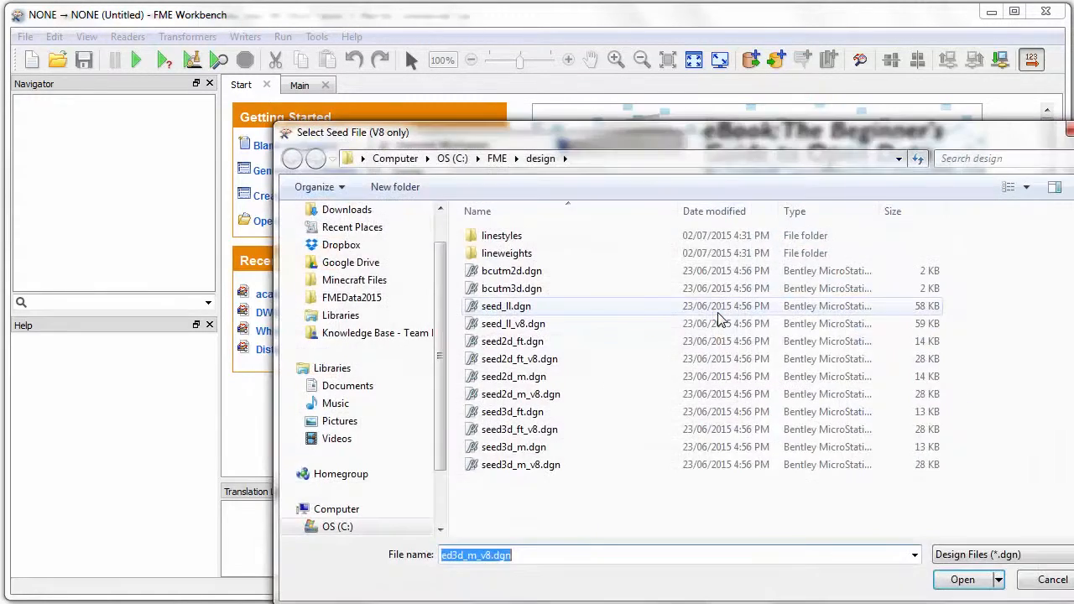
click(520, 393)
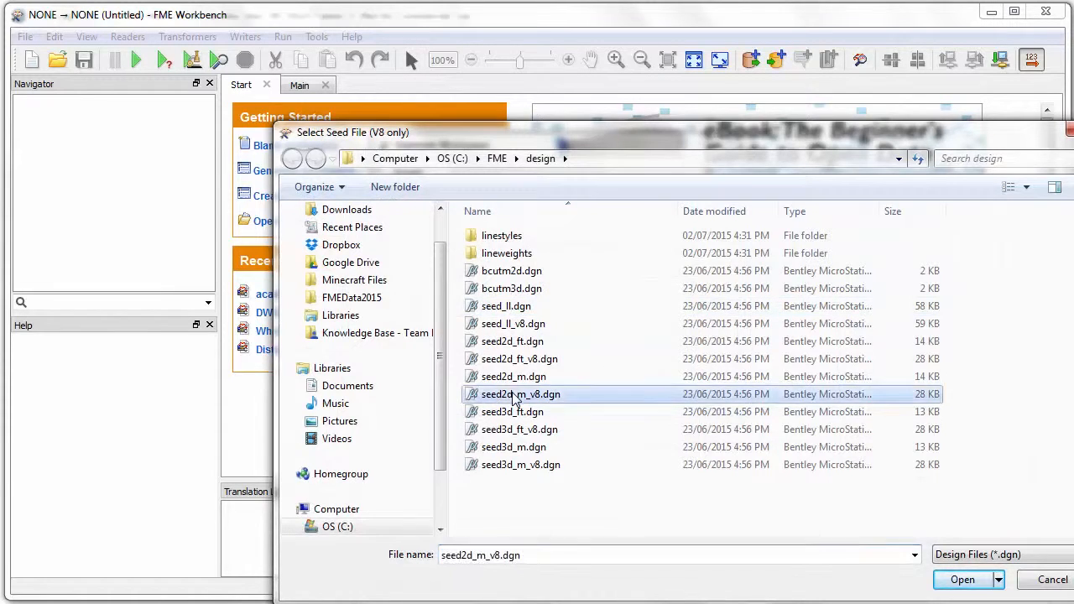
click(962, 579)
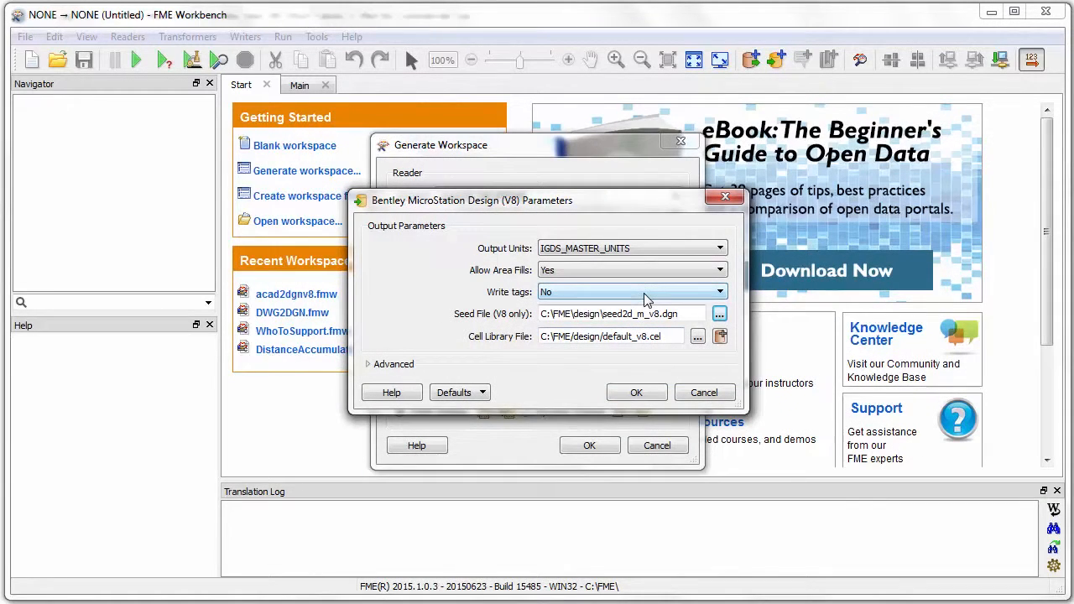
click(629, 291)
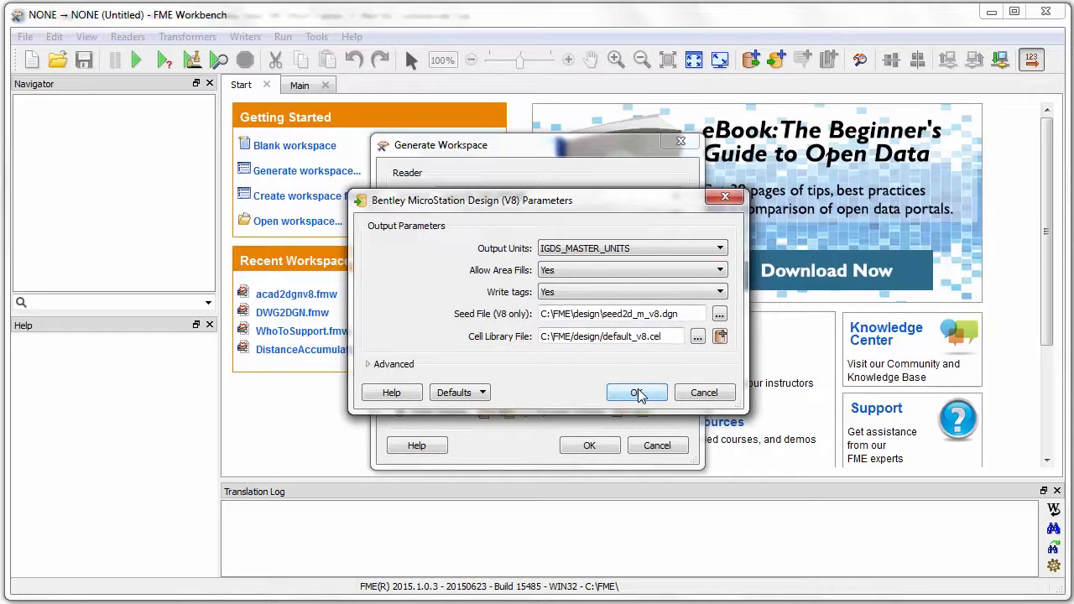
click(636, 391)
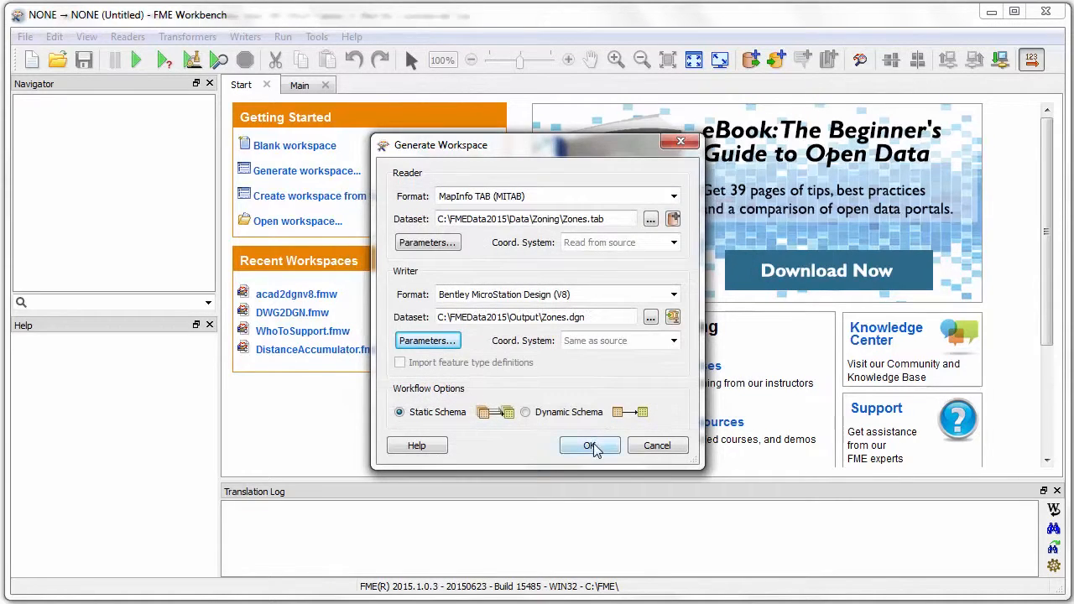
- Create the workspace linking the Zones reader directly to the Zones DGN writer
click(588, 445)
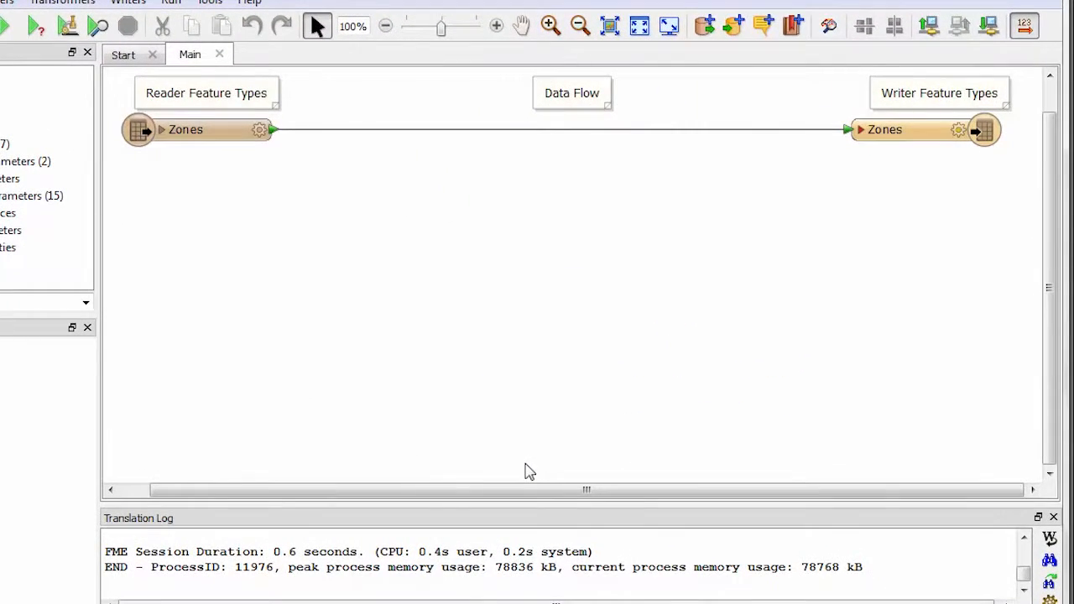
mouse_move(453, 319)
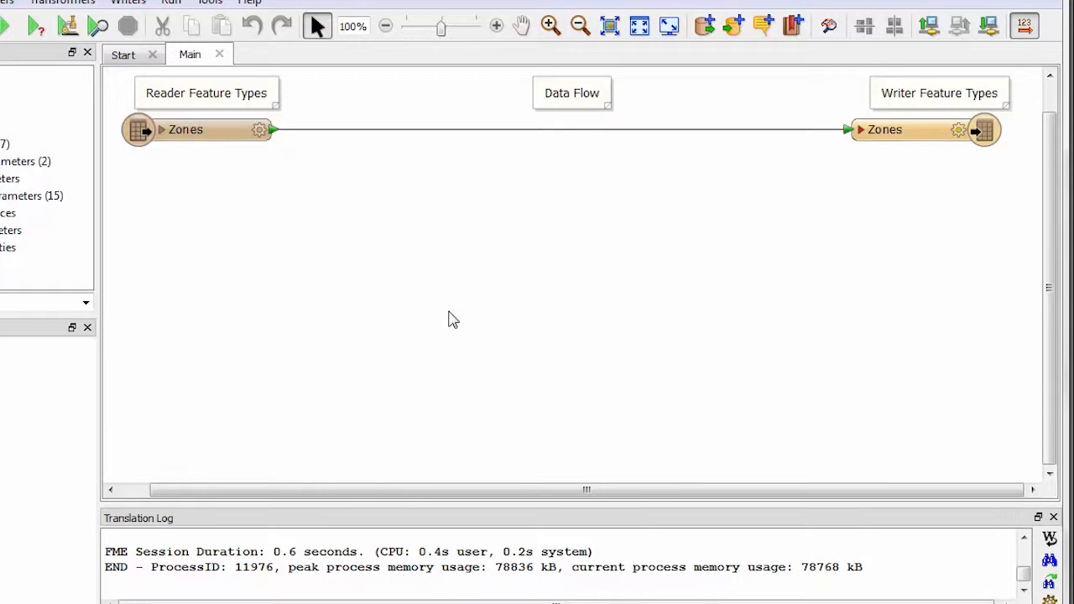
text(d)
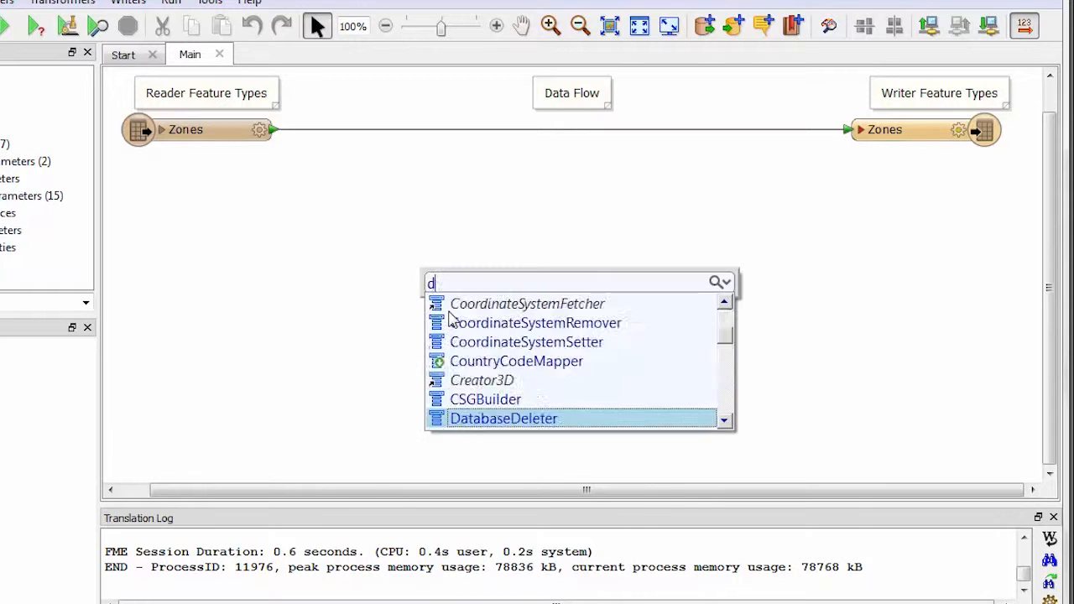
text(gn)
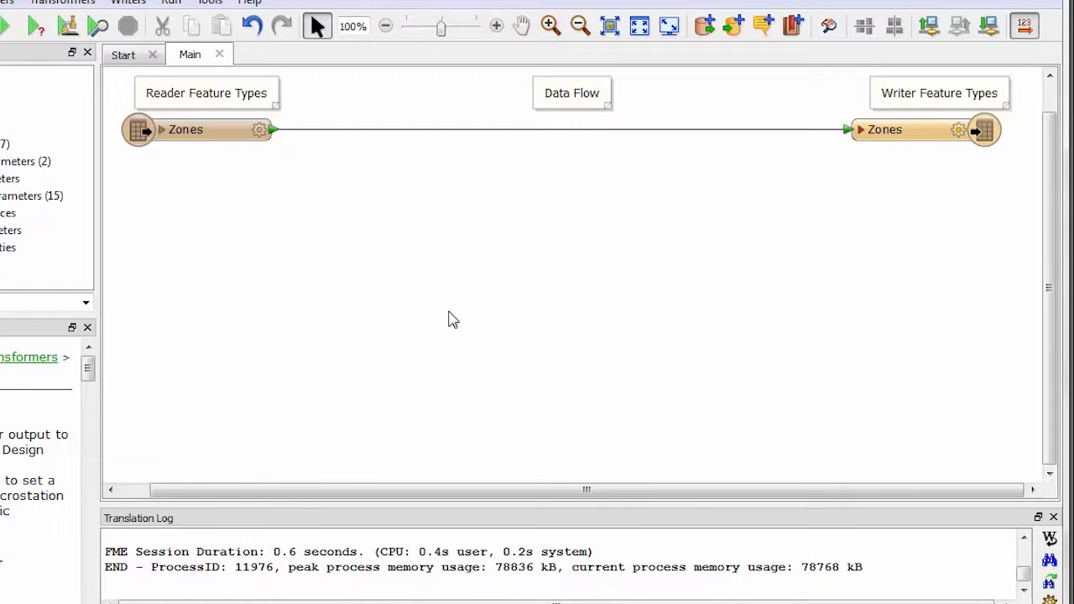
mouse_move(481, 328)
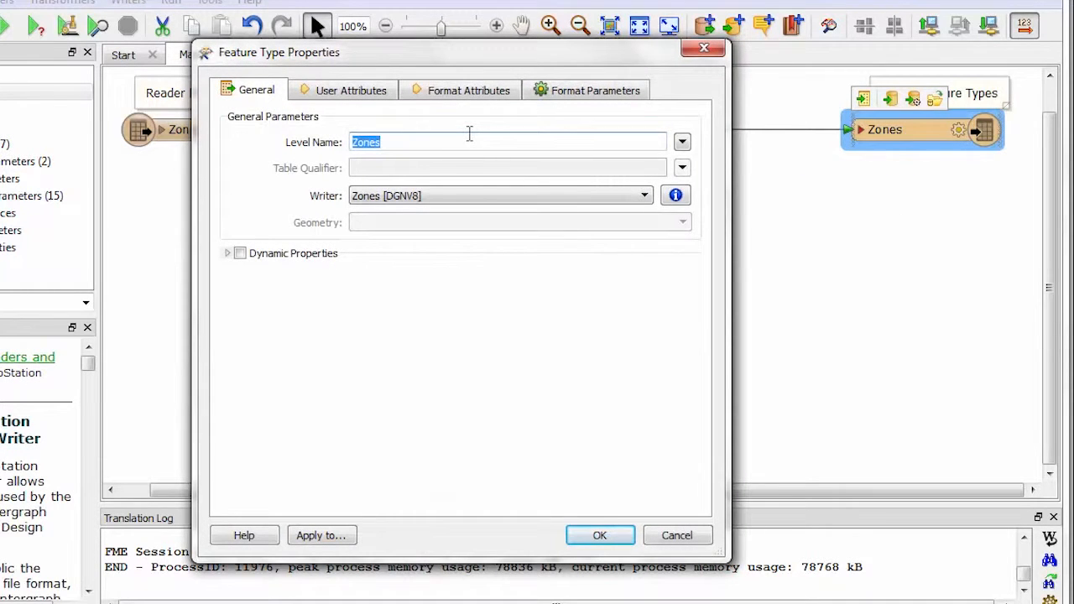
mouse_move(699, 151)
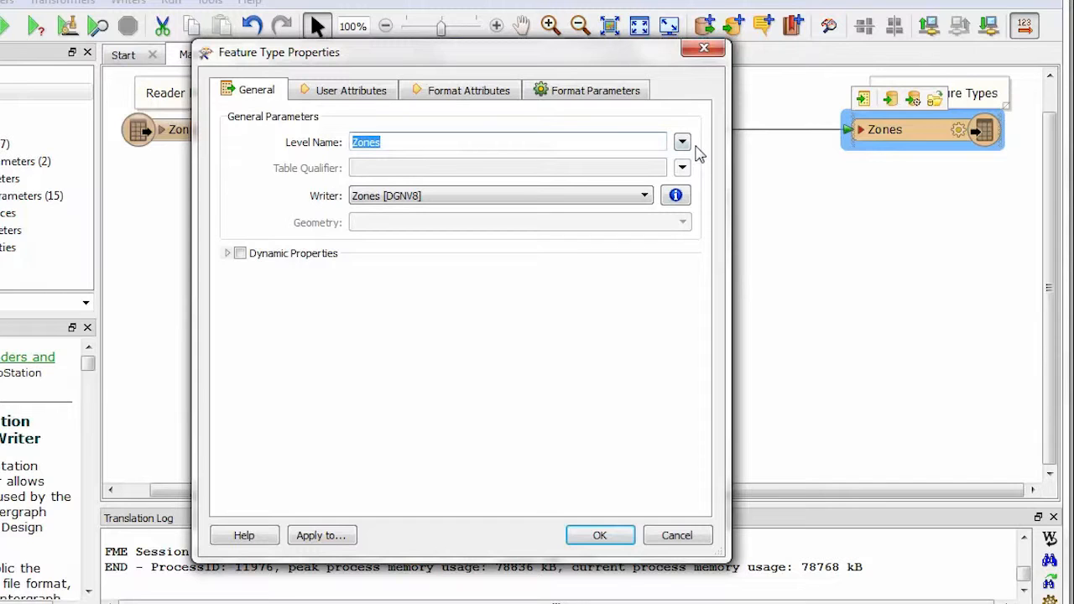
- Set the Zones writer's Level Name to the ZoneCategory attribute value
click(682, 142)
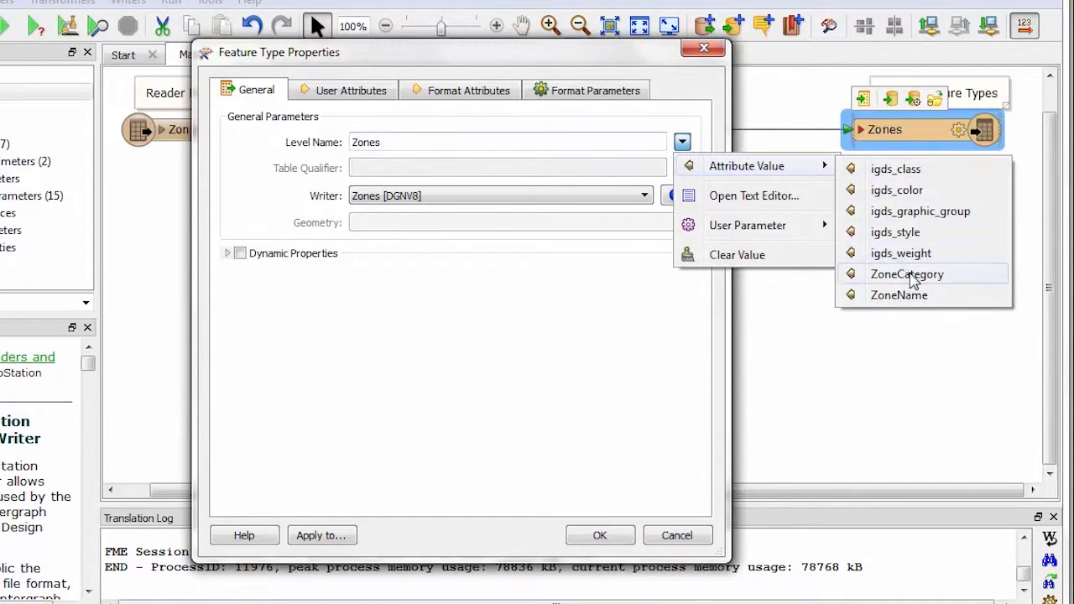
click(906, 274)
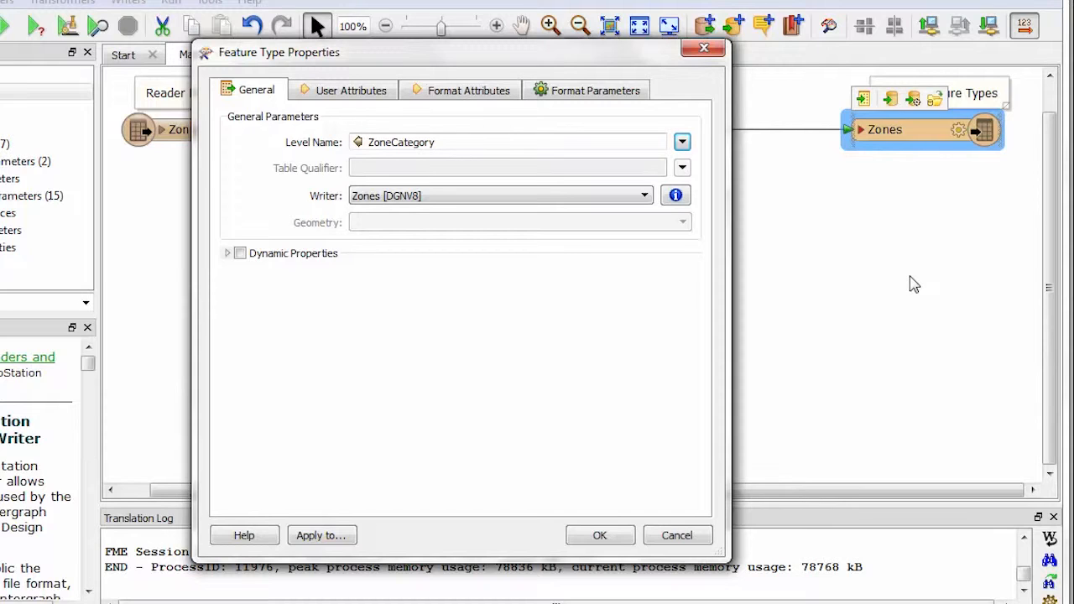
mouse_move(789, 298)
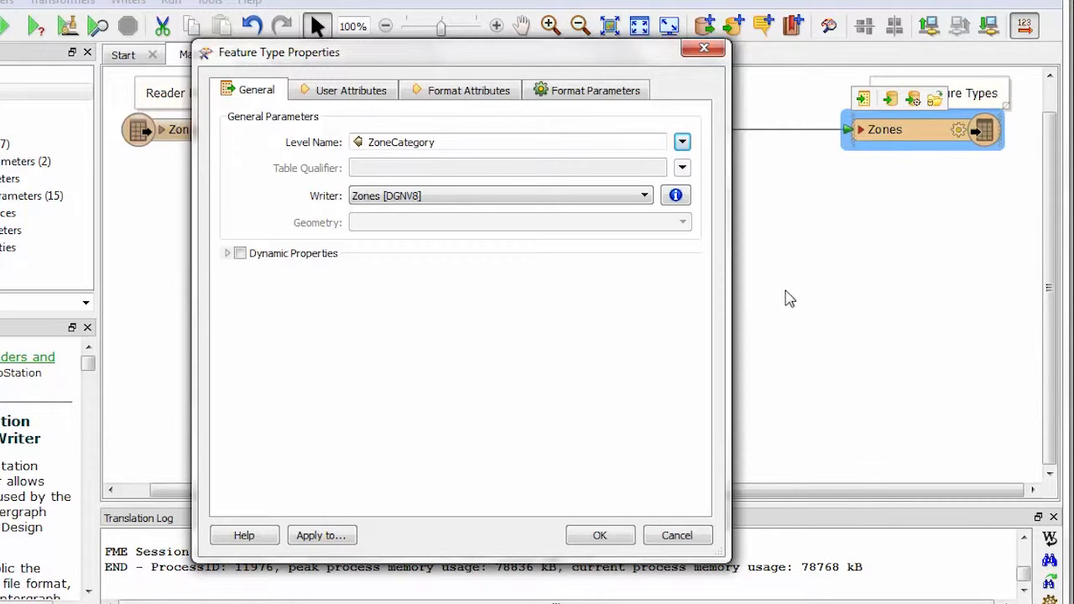
click(350, 90)
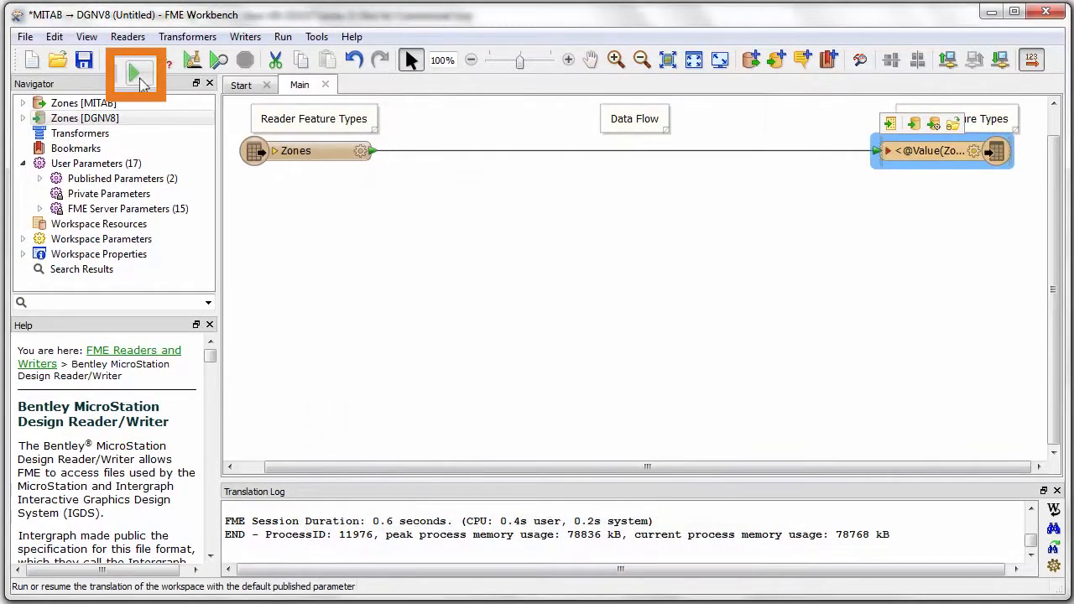
- Run the translation to generate Zones.dgn
click(135, 59)
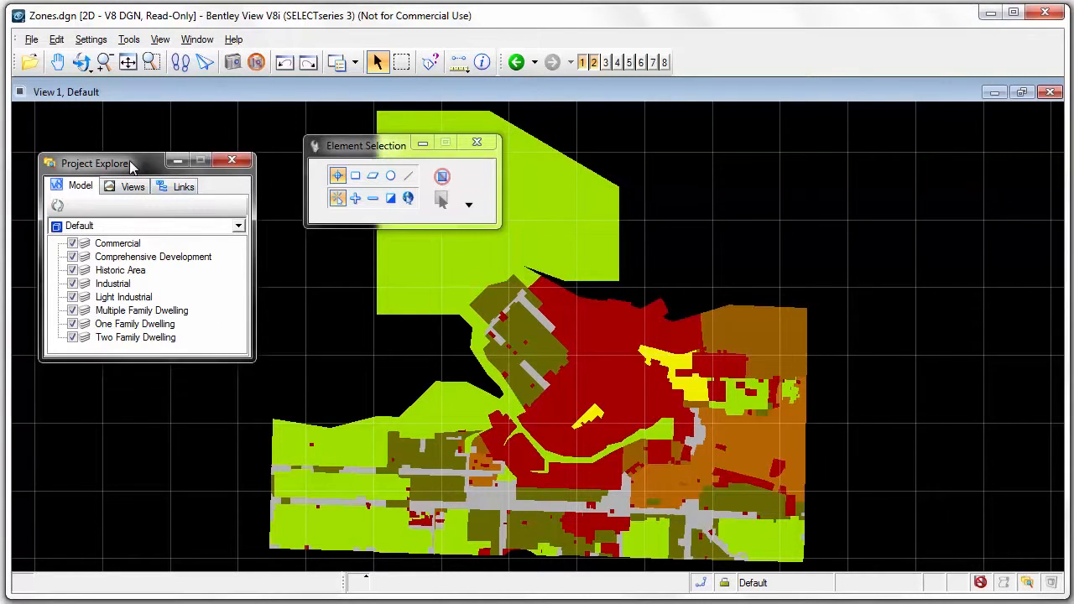
- Inspect a zone shape's info, confirming level Industrial and ZoneName tag M-2
click(459, 61)
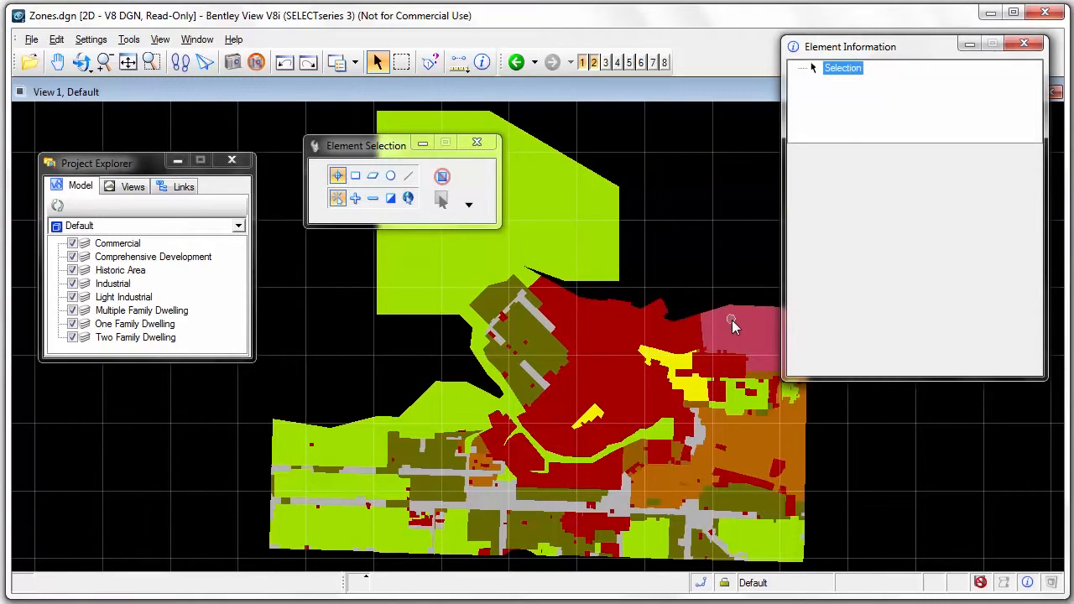
click(738, 328)
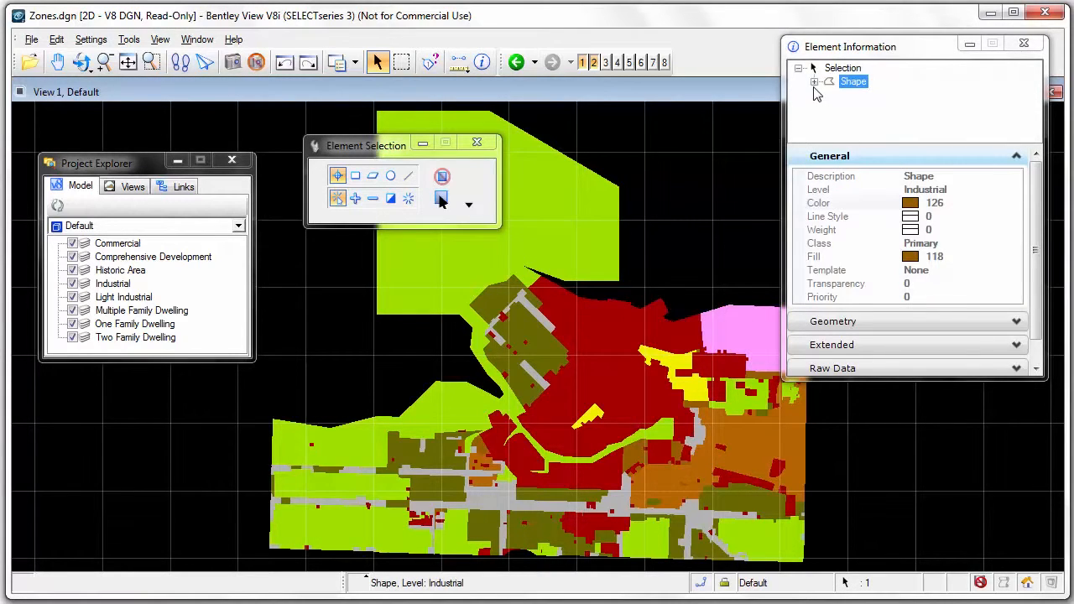
click(813, 81)
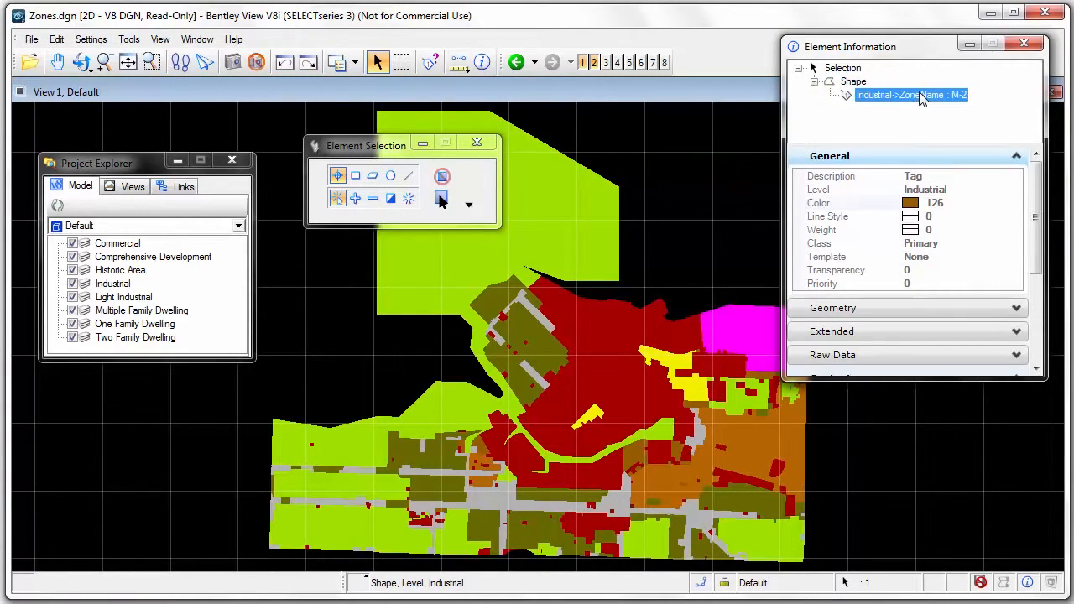